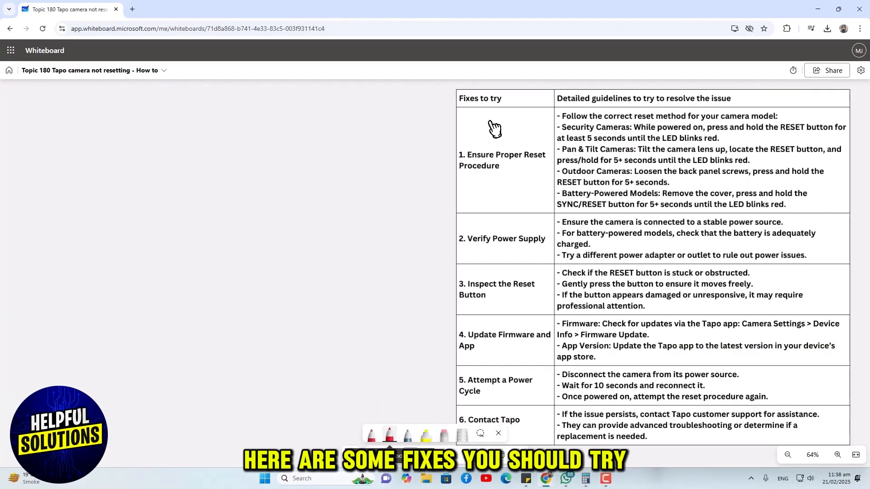
mouse_move(549, 150)
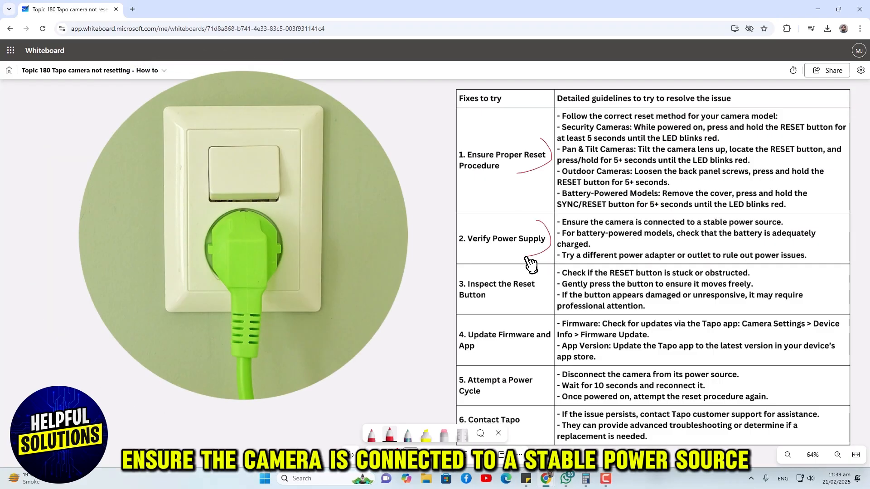
mouse_move(724, 236)
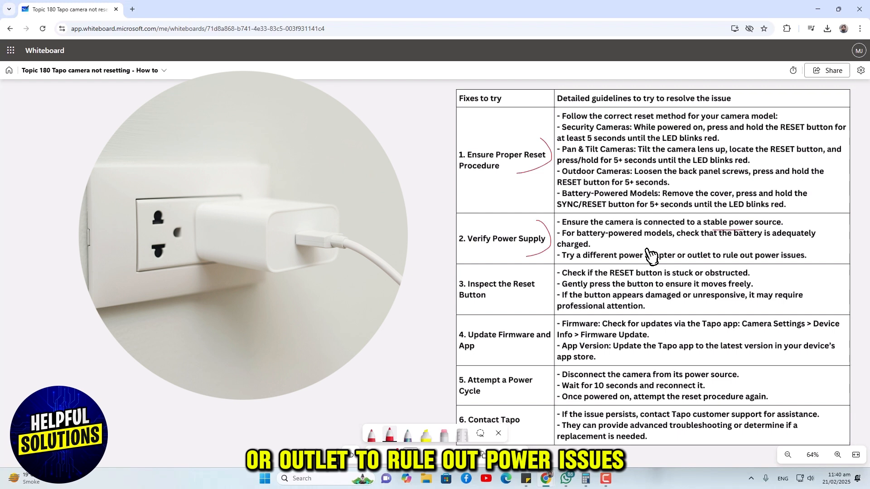
mouse_move(614, 281)
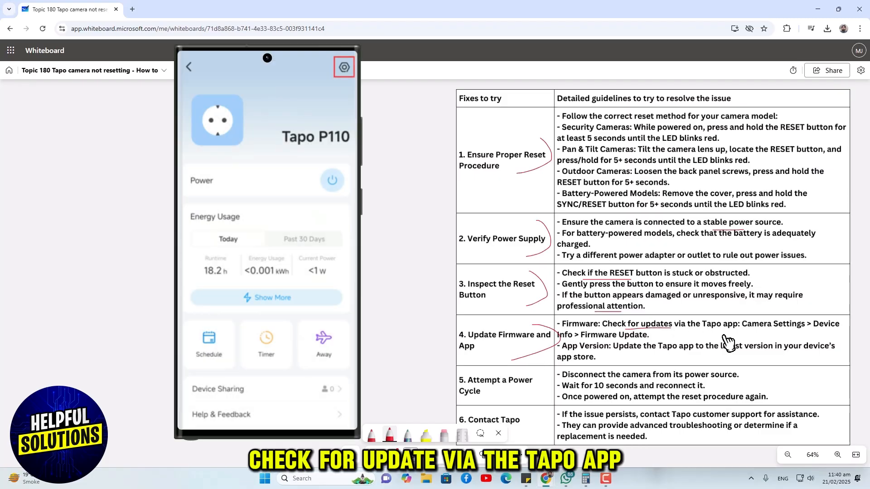
Mark the Update Firmware and App fix with the red pen near the toolbar.
click(344, 67)
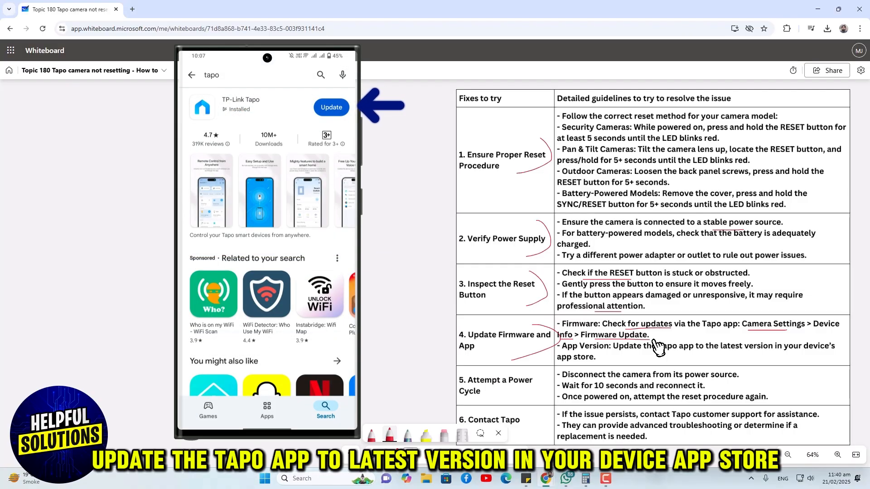
mouse_move(579, 369)
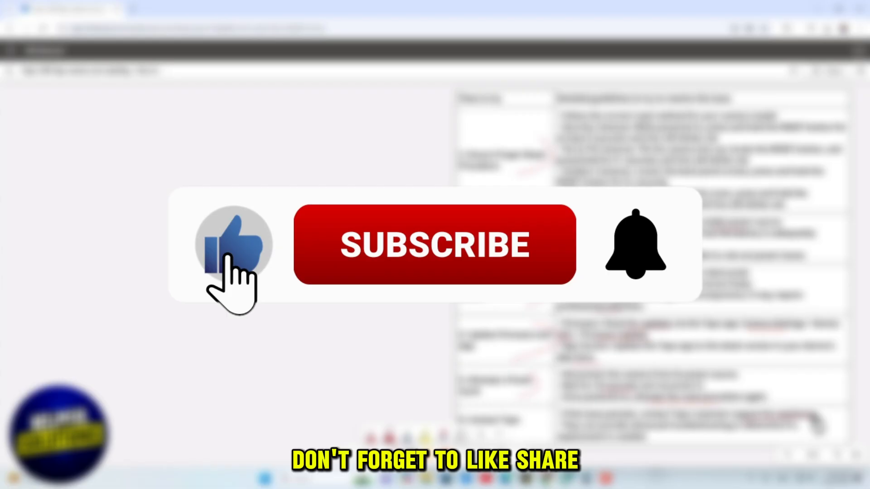
click(436, 245)
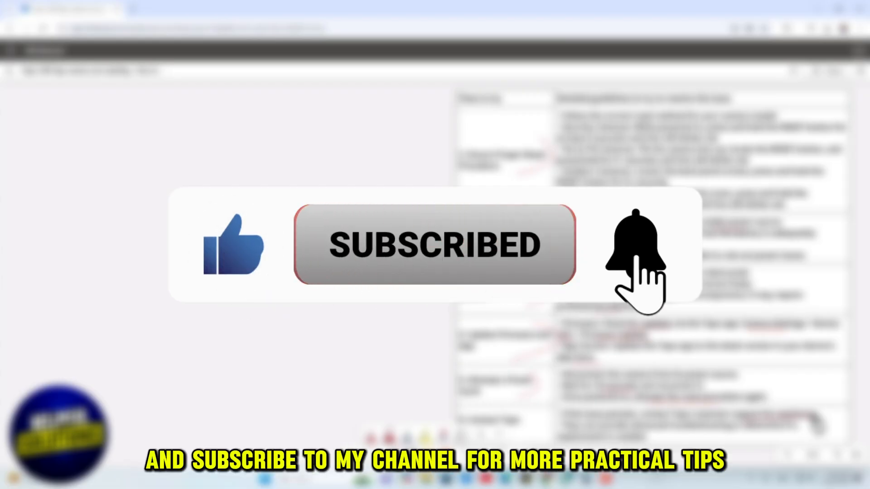